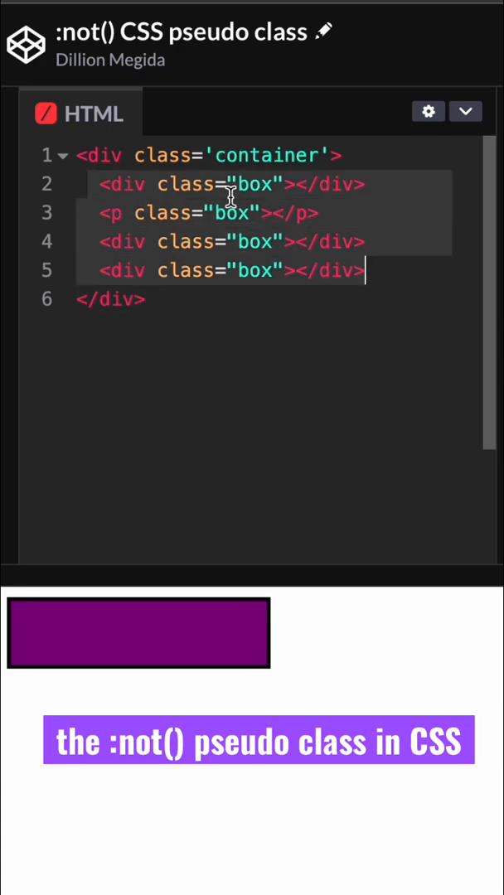
- Switch the editor from the HTML markup to the CSS stylesheet for the boxes
left_click(91, 112)
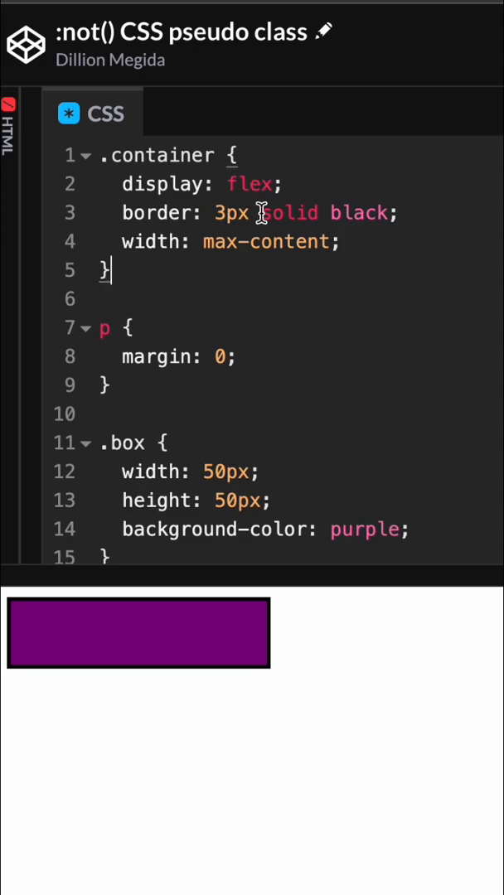
- Add margin-right: 20px; to the .box rule so all four purple boxes get gaps
scroll("down", 3)
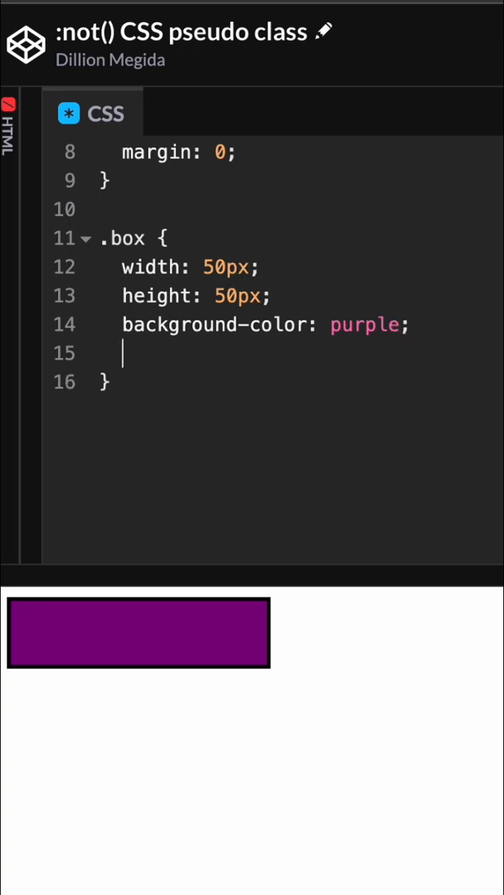
type("margin-right: 20px;")
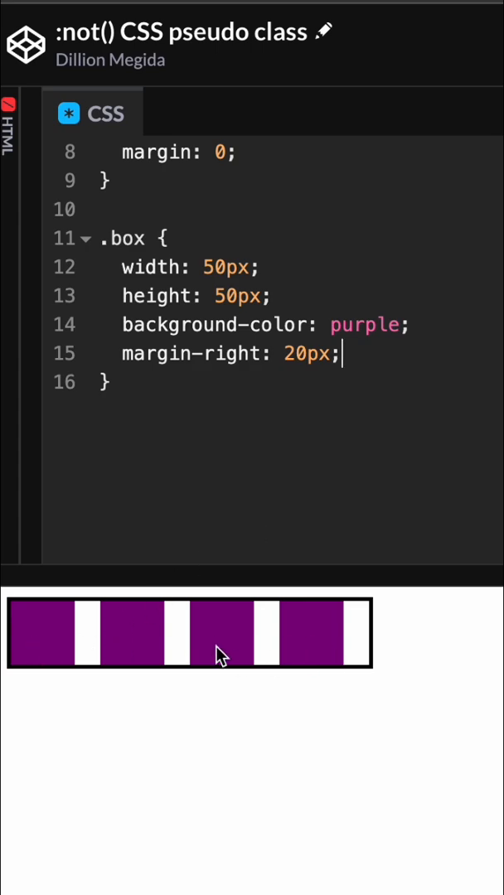
mouse_move(252, 650)
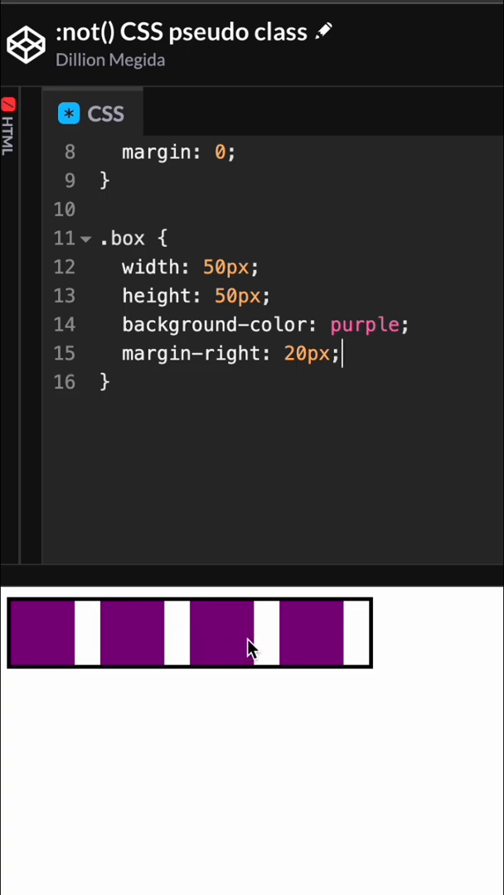
key("Enter")
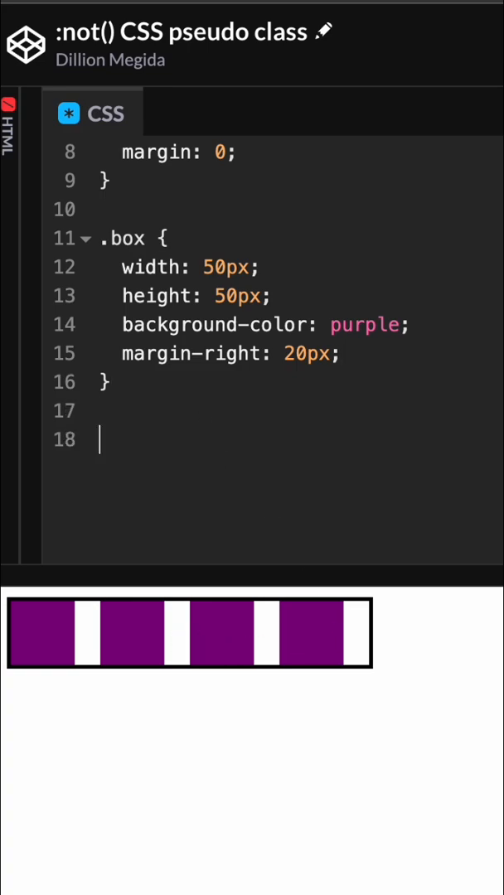
- Write a .box:not(:last-child) selector to hold the 20px right margin instead
type(".box:not()")
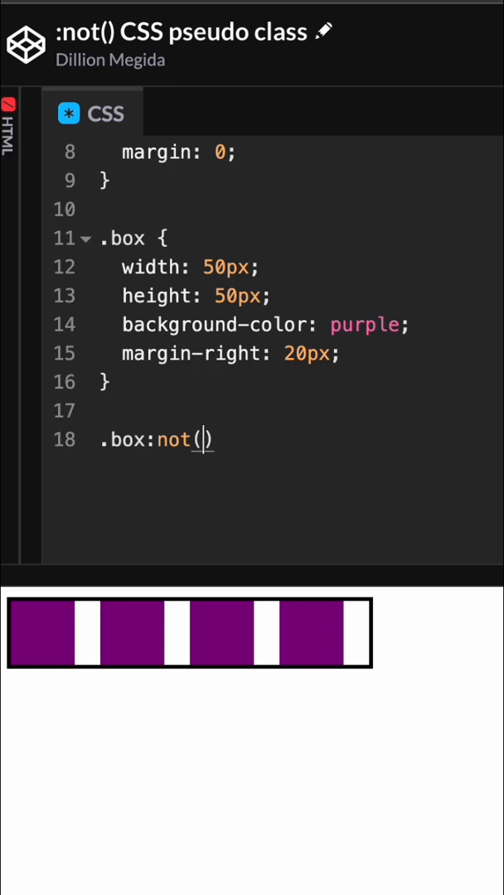
type(":last-child")
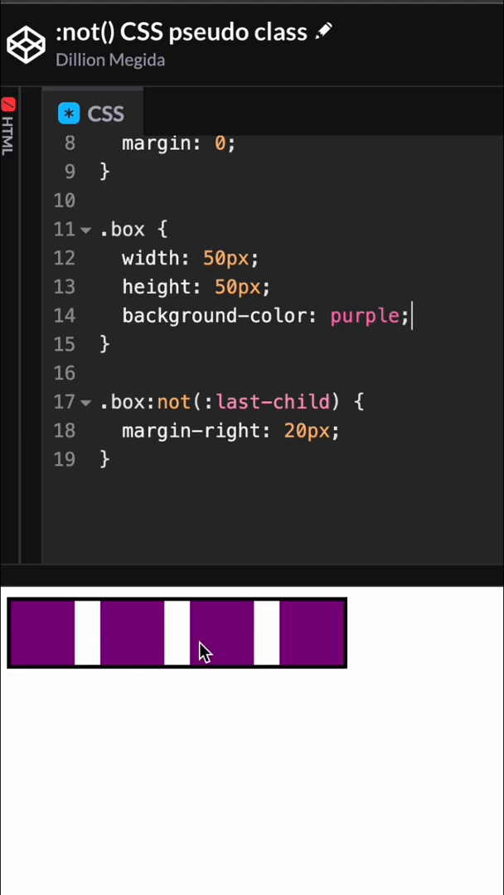
mouse_move(330, 637)
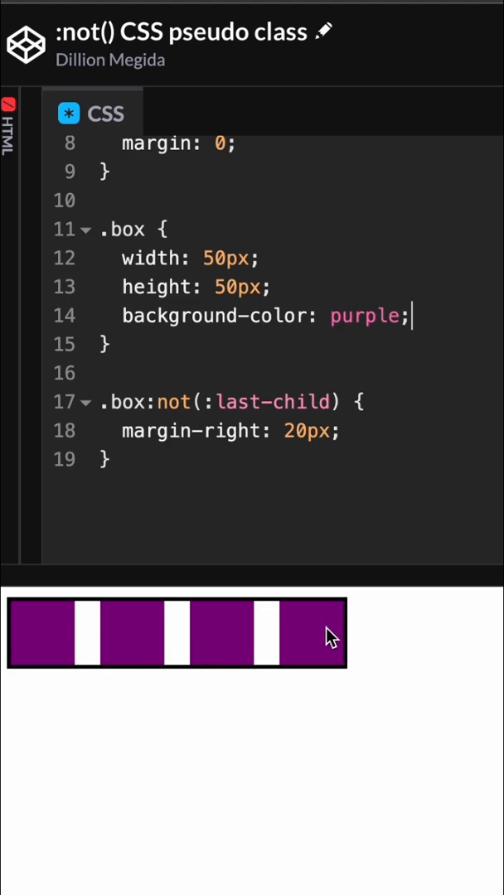